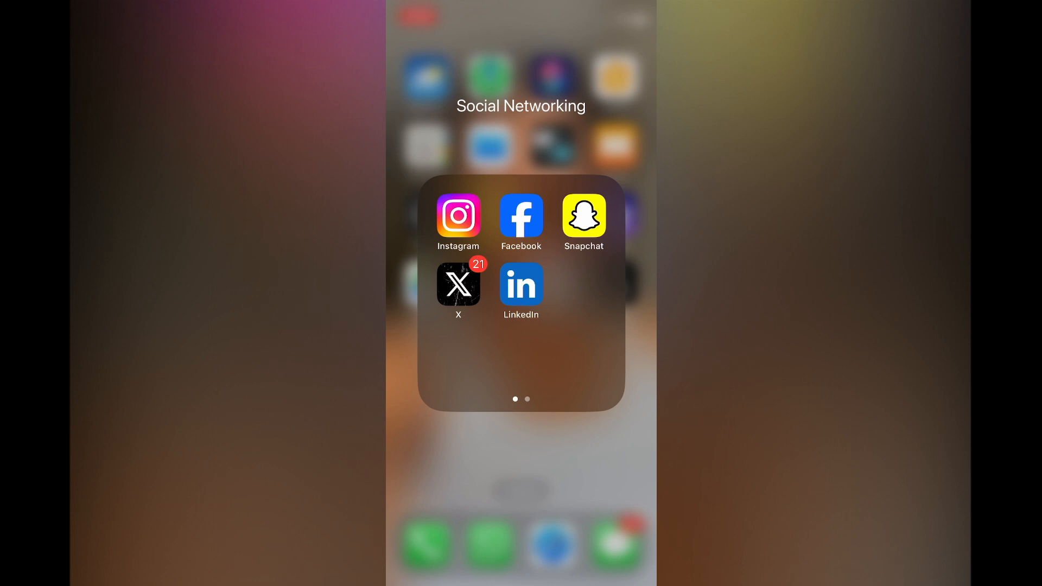
Step: Launch Facebook from the Social Networking folder and show the Menu of shortcuts
{"action": "left_click", "coordinate": [521, 218]}
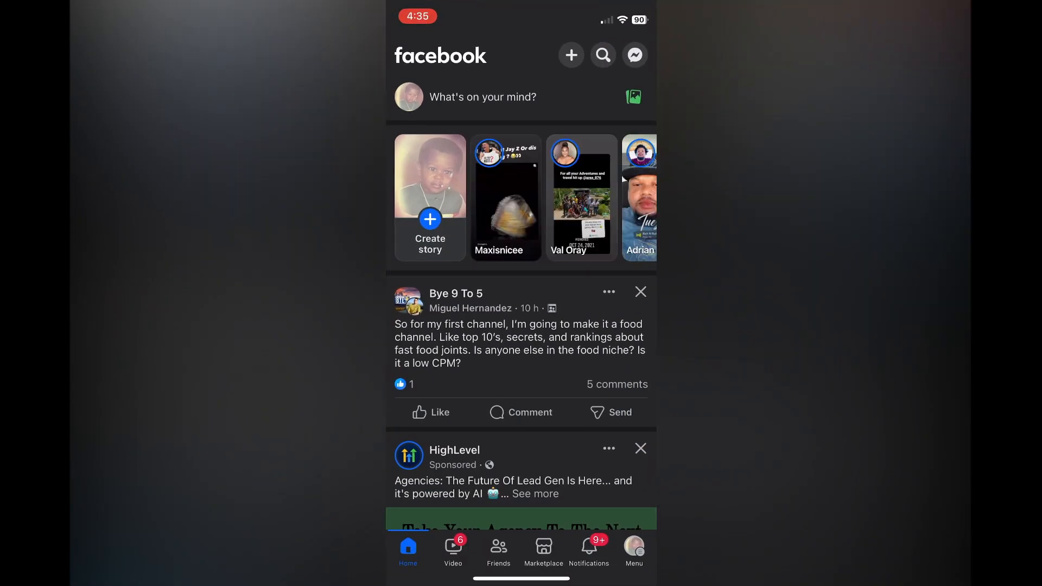
{"action": "left_click", "coordinate": [632, 548]}
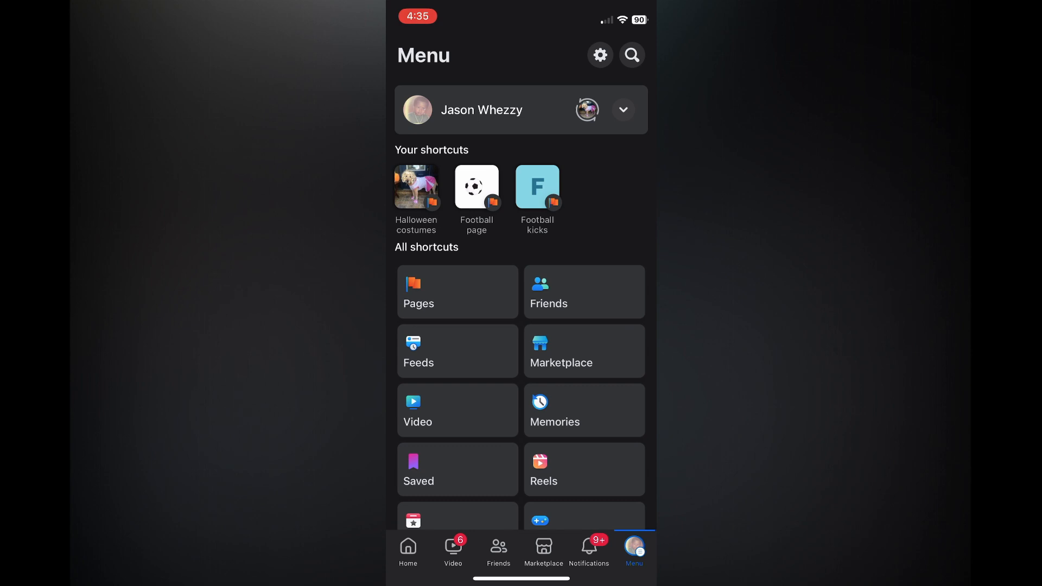
Step: Open Settings & privacy from the gear icon and scroll to the Preferences section
{"action": "left_click", "coordinate": [599, 54]}
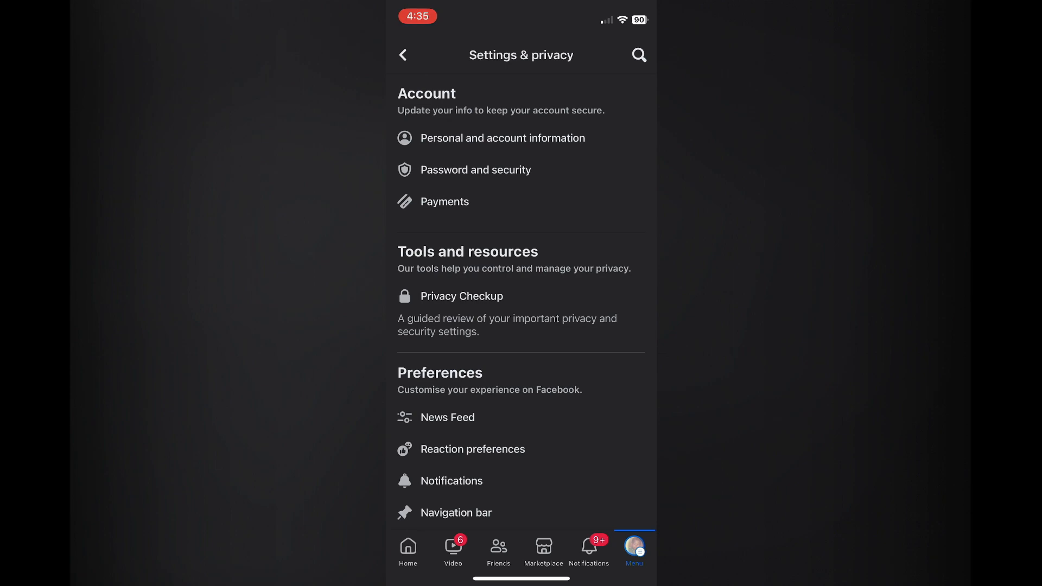
{"action": "scroll", "scroll_direction": "down", "scroll_amount": 3}
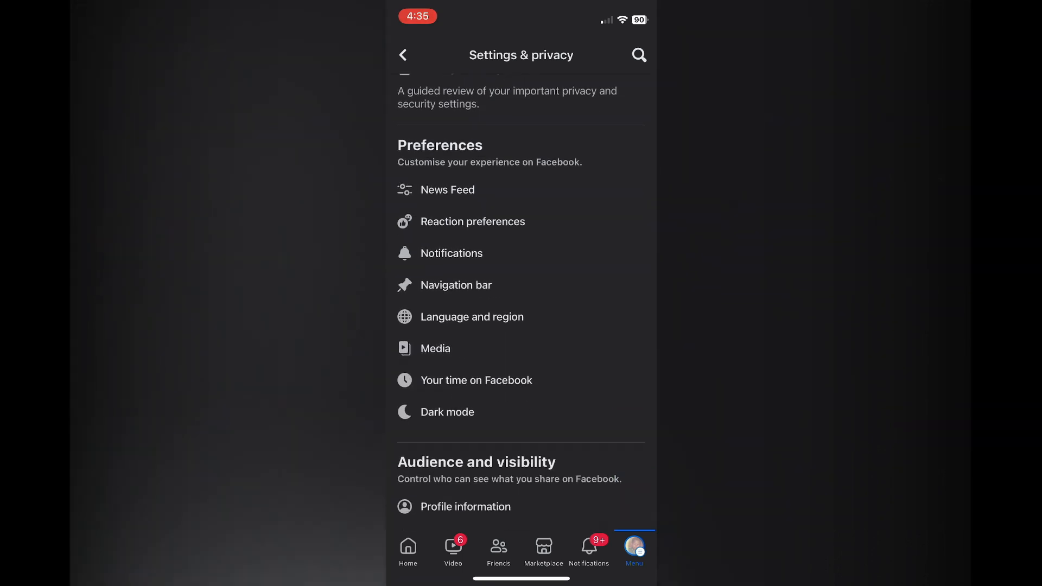
{"action": "scroll", "scroll_direction": "up", "scroll_amount": 3}
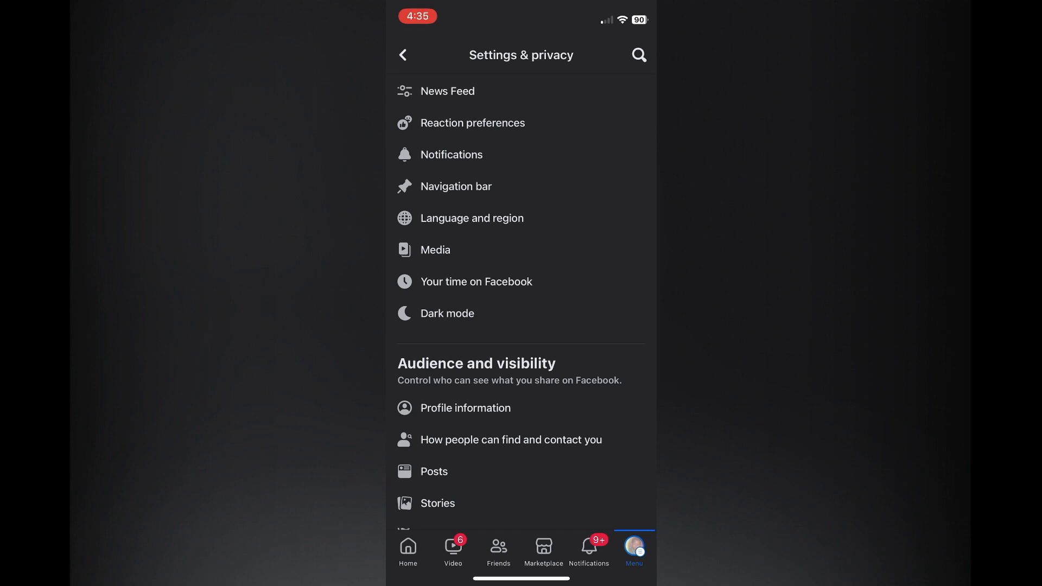
Step: Open Notifications under Preferences and scroll to the SMS delivery option
{"action": "left_click", "coordinate": [454, 154]}
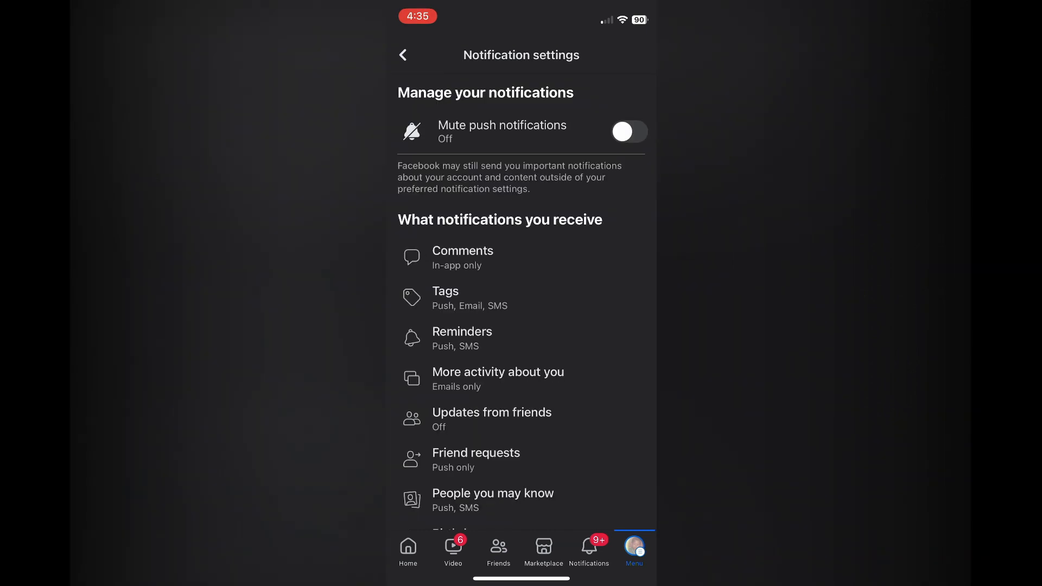
{"action": "scroll", "scroll_direction": "down", "scroll_amount": 3}
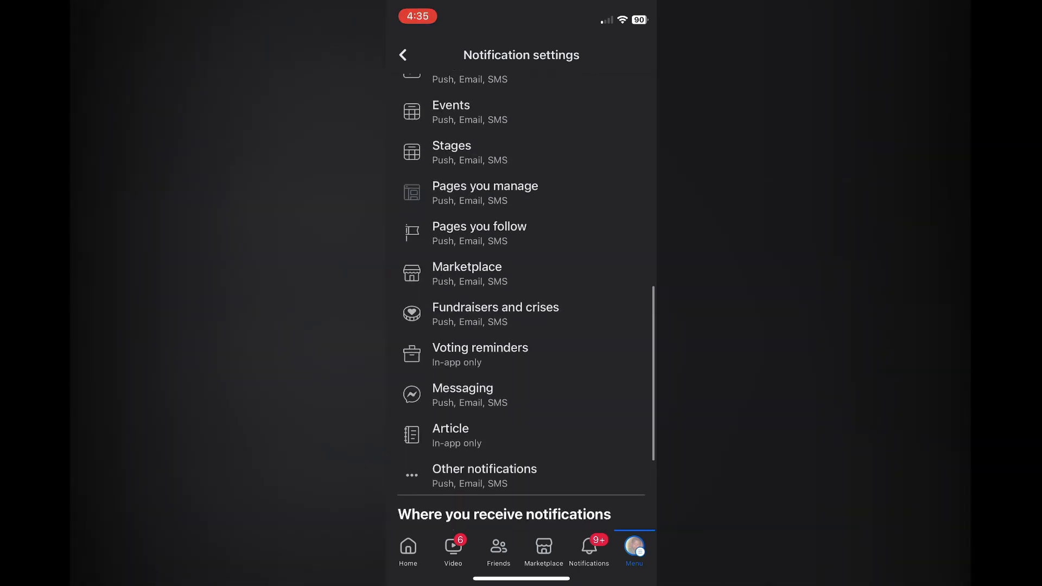
{"action": "scroll", "scroll_direction": "down", "scroll_amount": 3}
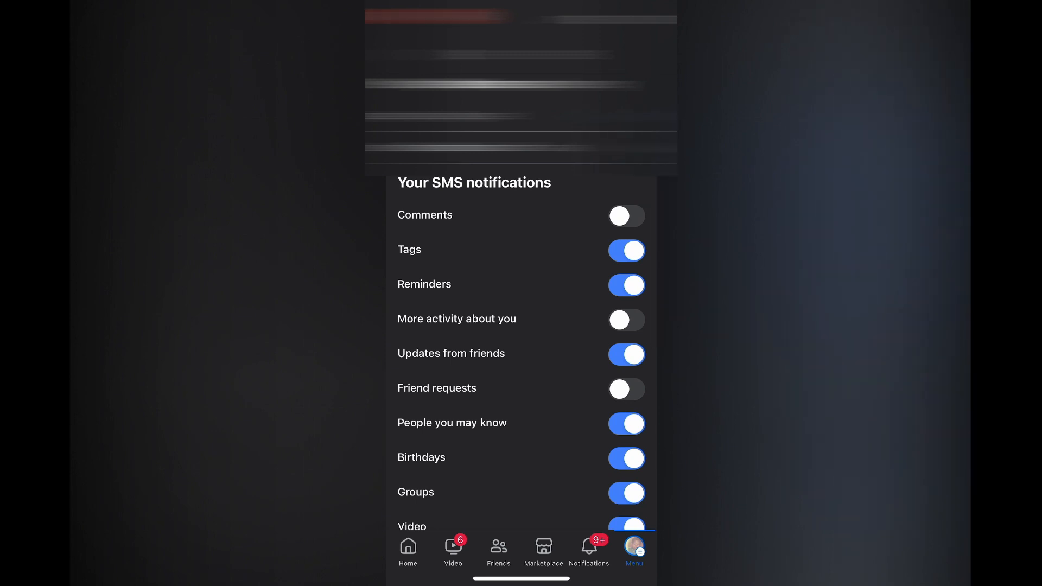
Step: Turn off the remaining enabled SMS notification toggles, from Comments through Video
{"action": "scroll", "scroll_direction": "down", "scroll_amount": 3}
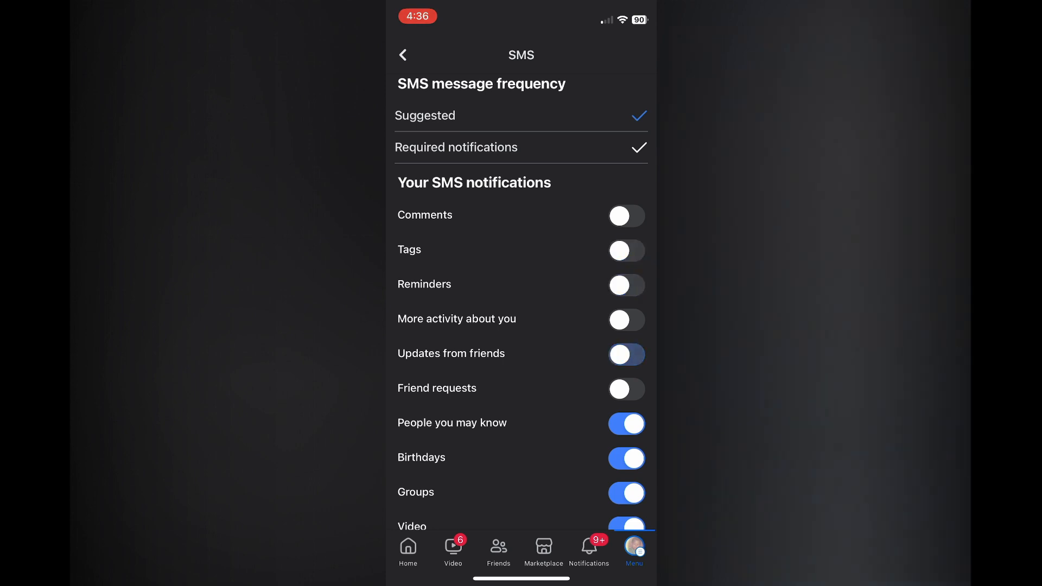
{"action": "left_click", "coordinate": [626, 355]}
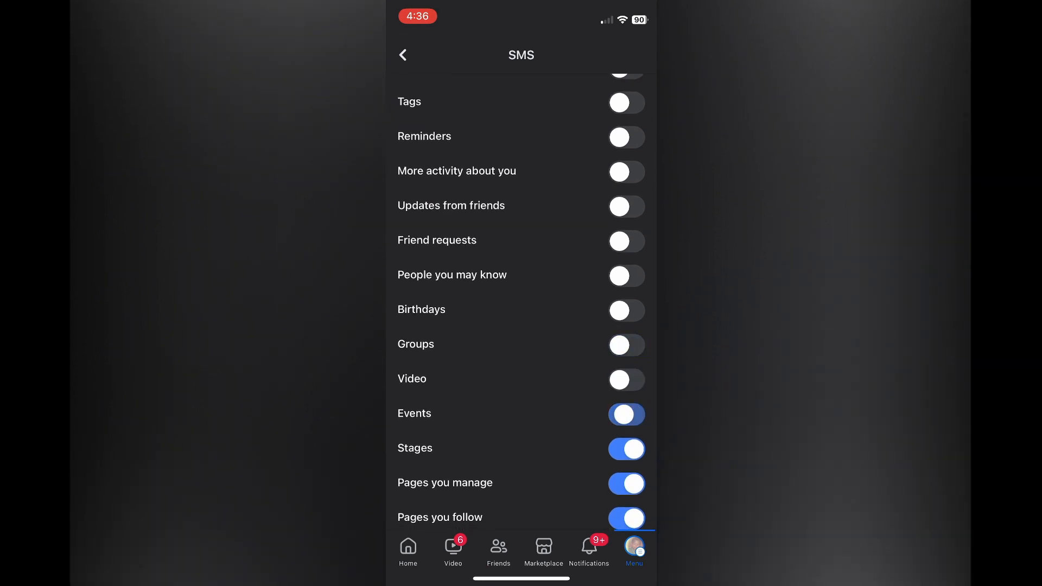
{"action": "scroll", "scroll_direction": "down", "scroll_amount": 3}
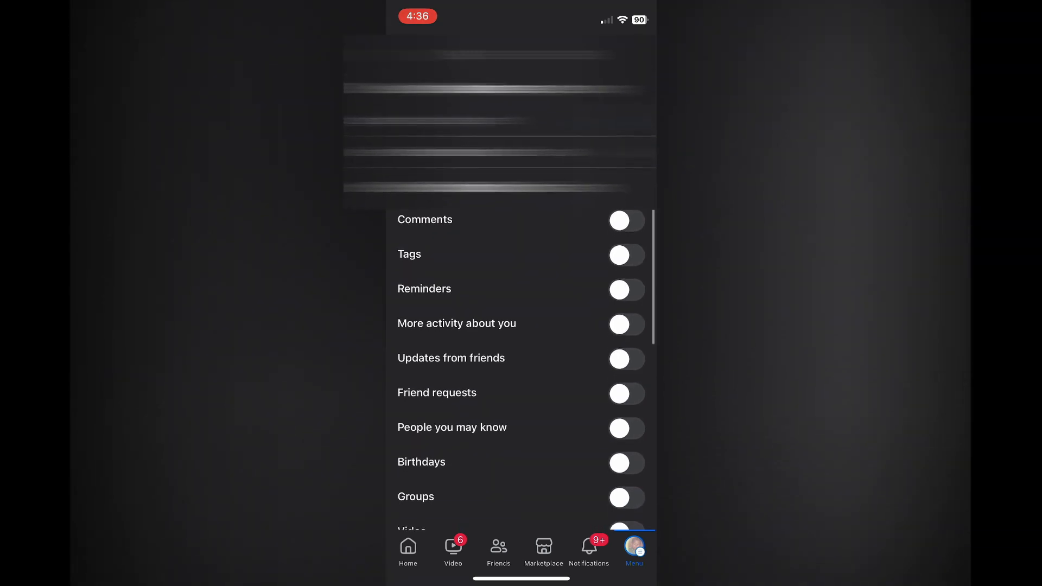
{"action": "scroll", "scroll_direction": "up", "scroll_amount": 3}
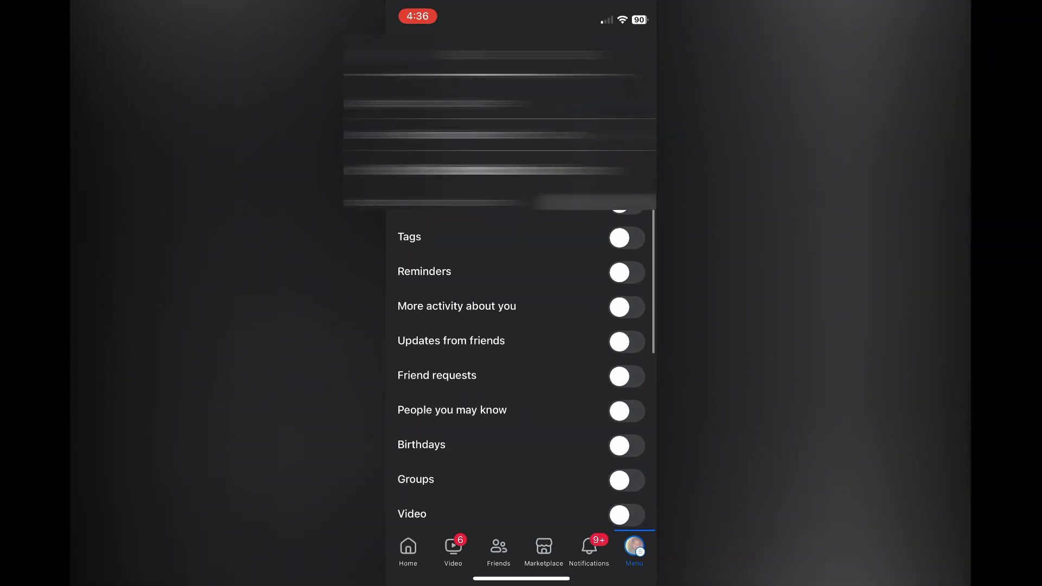